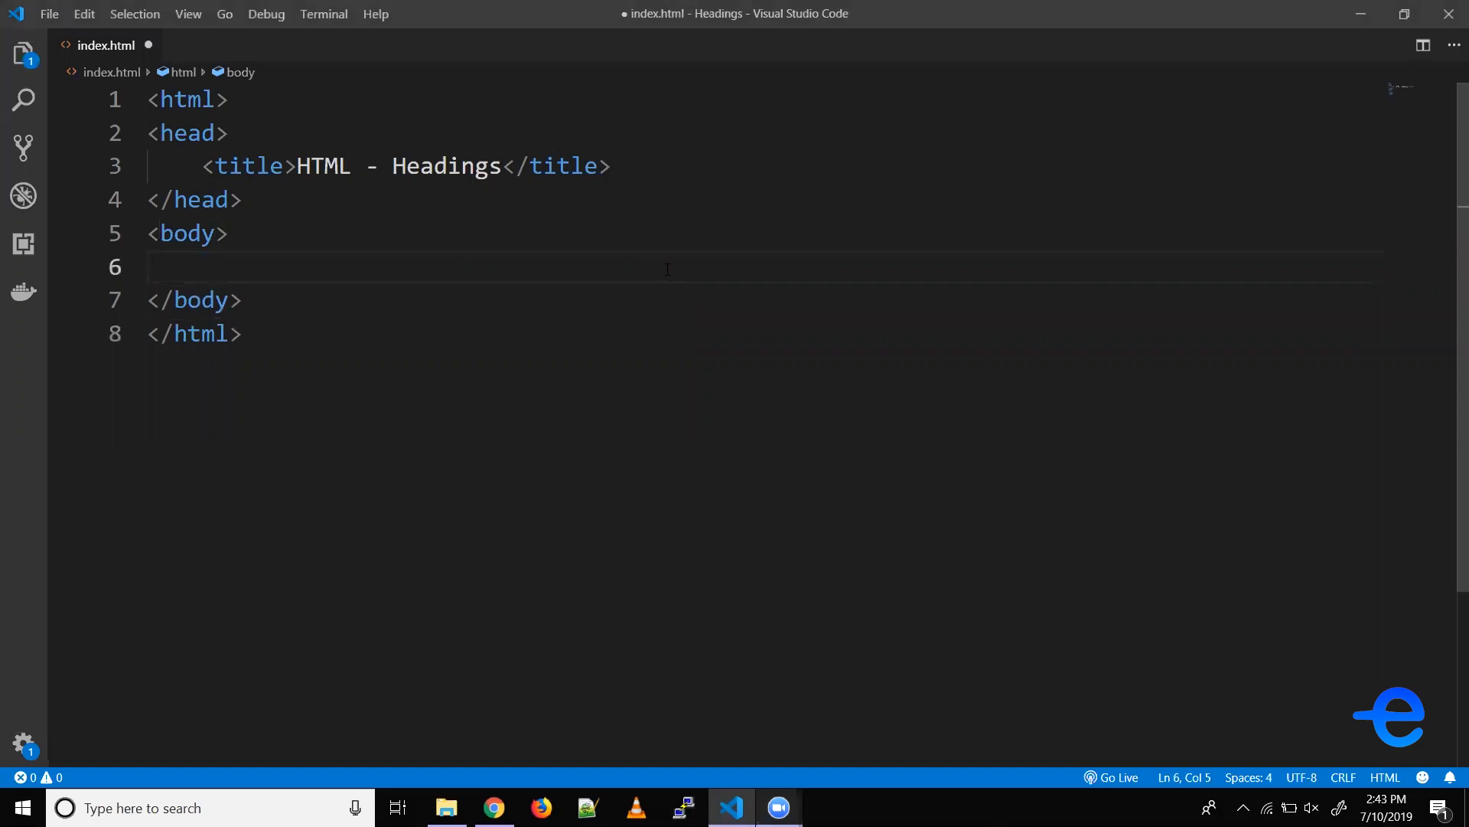
Add <h1>I am a h1 heading</h1> on line 6 of the body and save.
{"action": "type", "text": "<h1></h1>"}
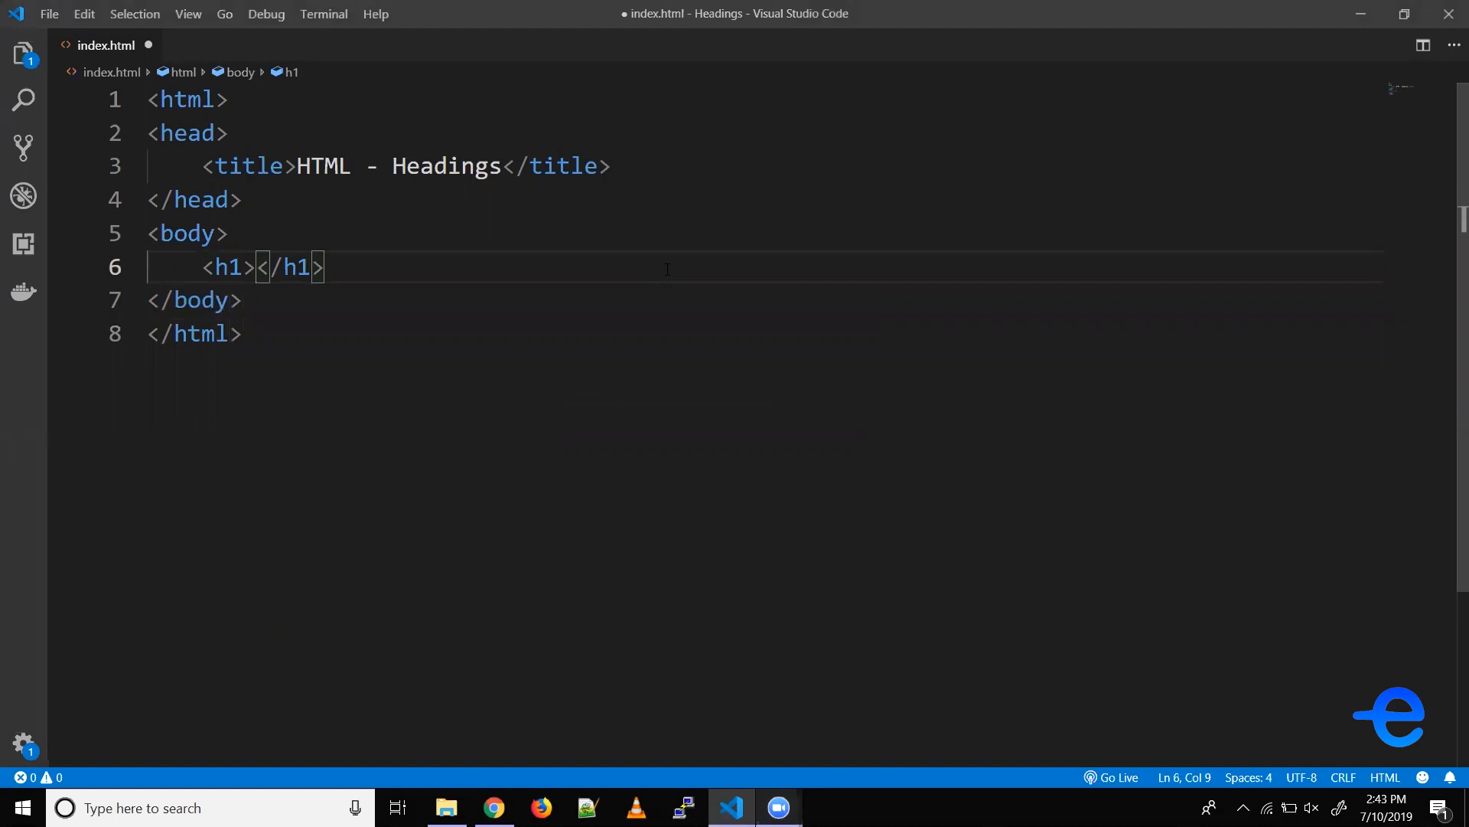
{"action": "type", "text": "I am a"}
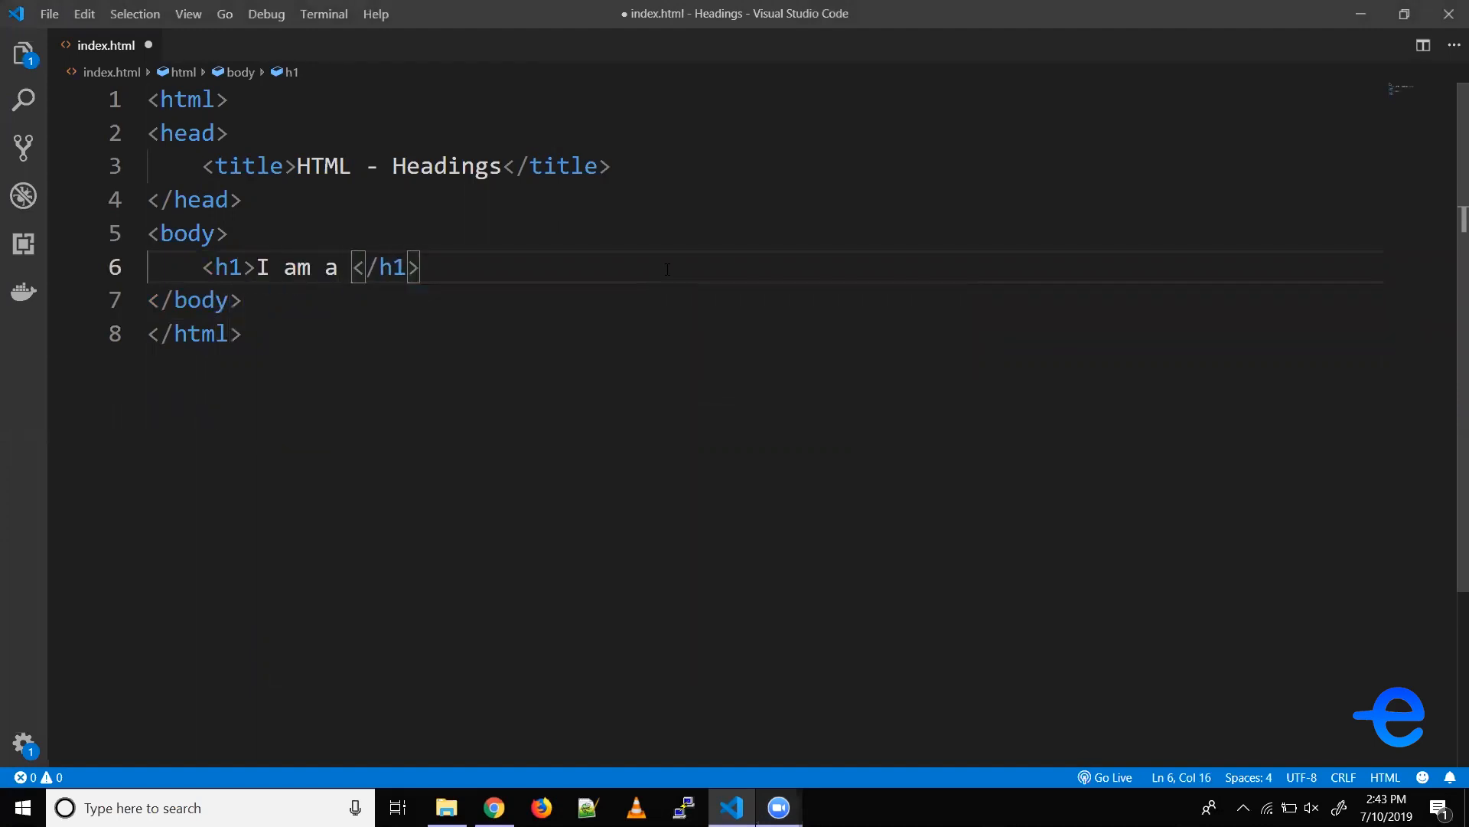
{"action": "type", "text": "h1 heading"}
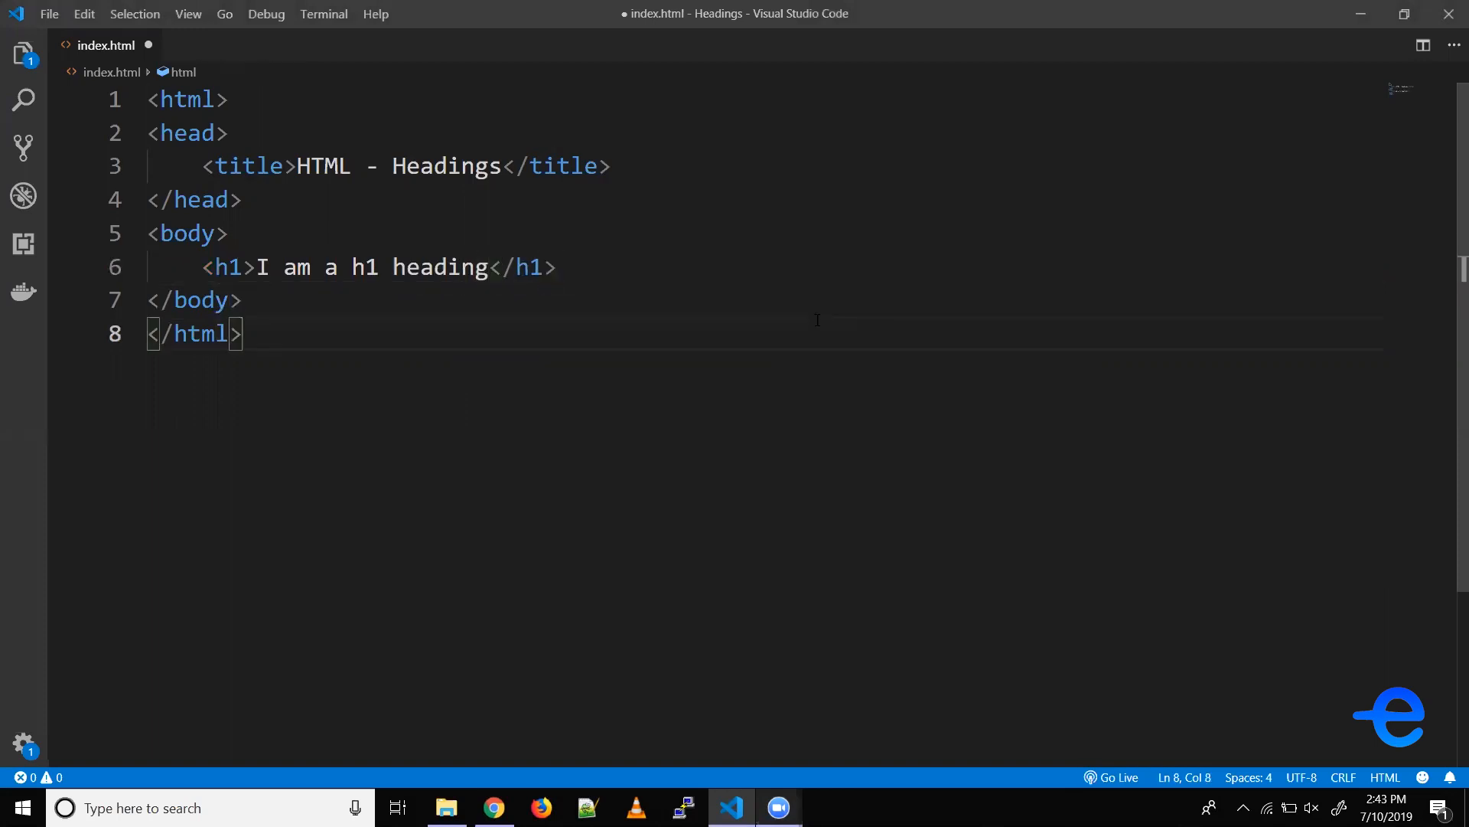
{"action": "key", "text": "ctrl+s"}
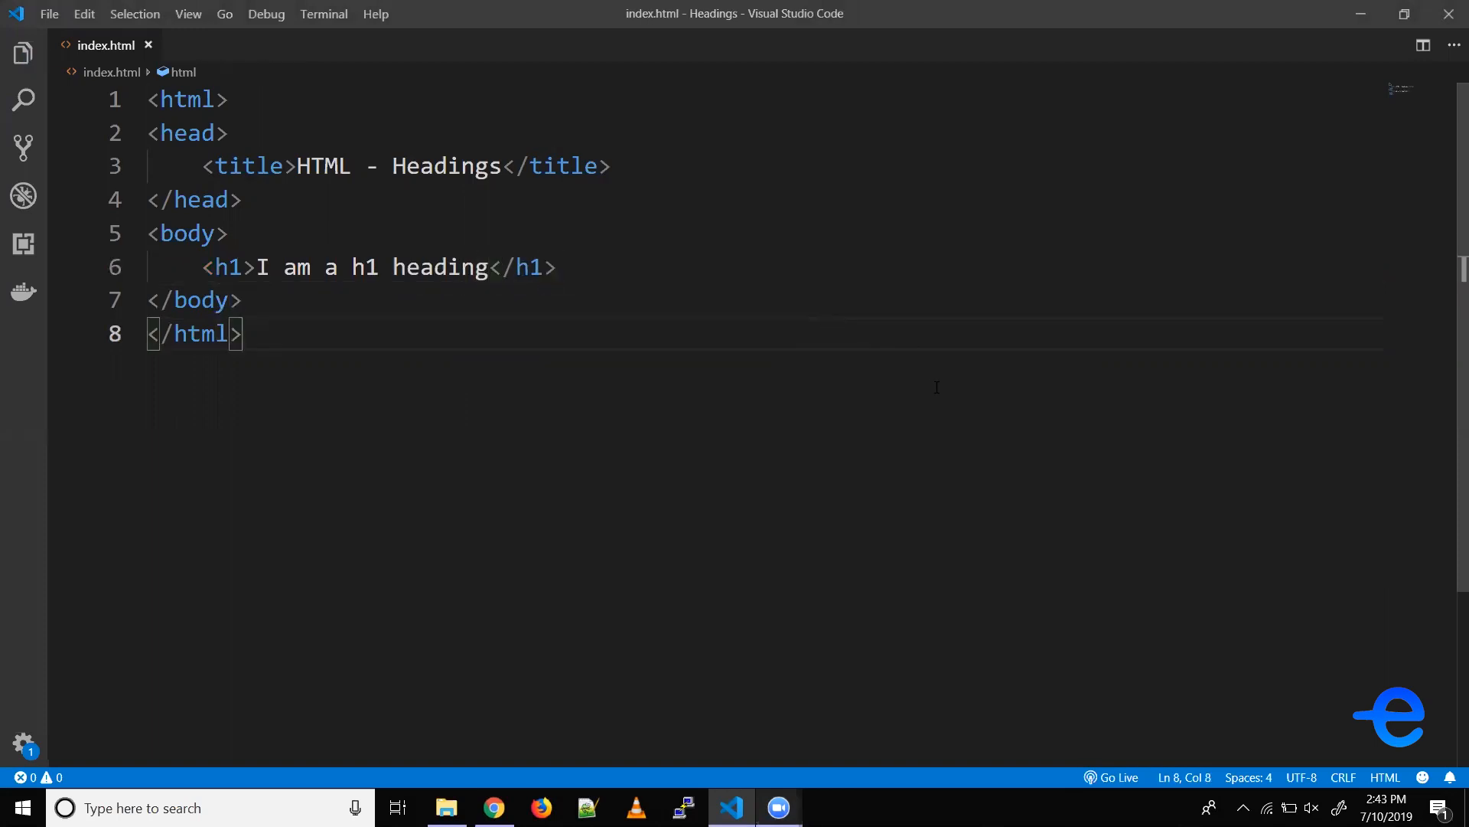
Open index.html with Live Server in Chrome, then return to VS Code.
{"action": "right_click", "coordinate": [936, 387]}
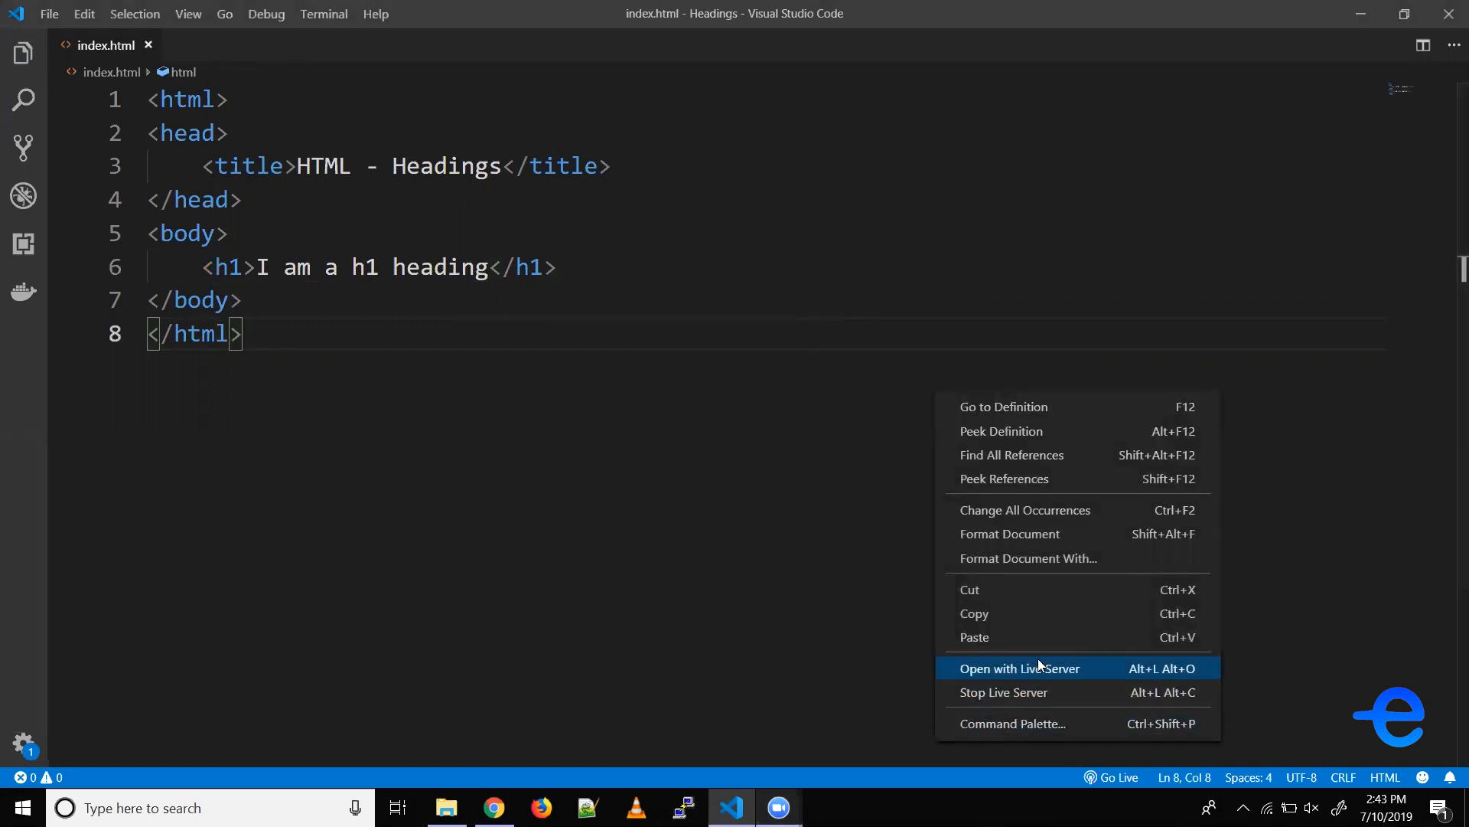
{"action": "left_click", "coordinate": [1019, 667]}
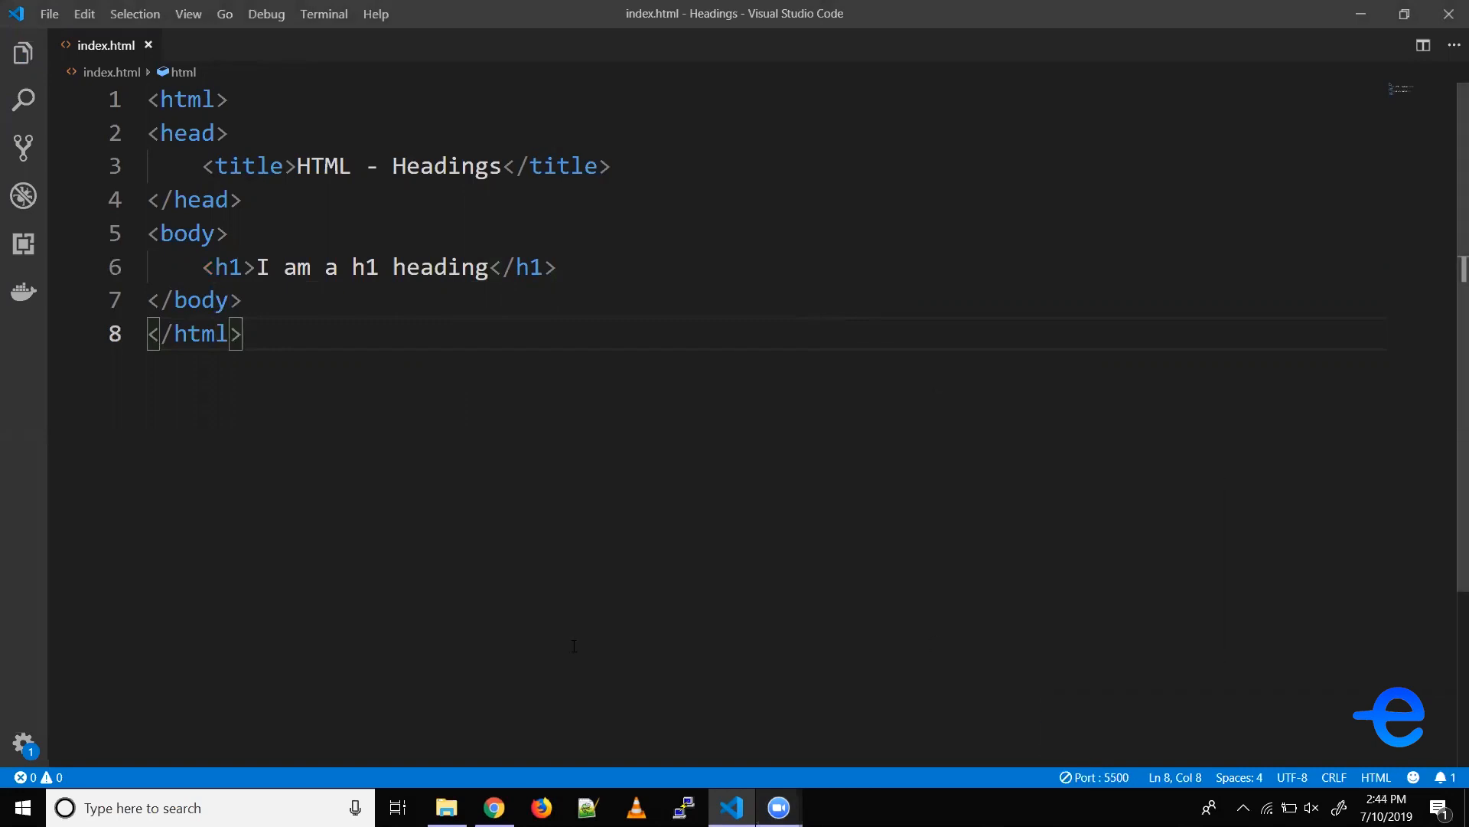
{"action": "left_click", "coordinate": [494, 807]}
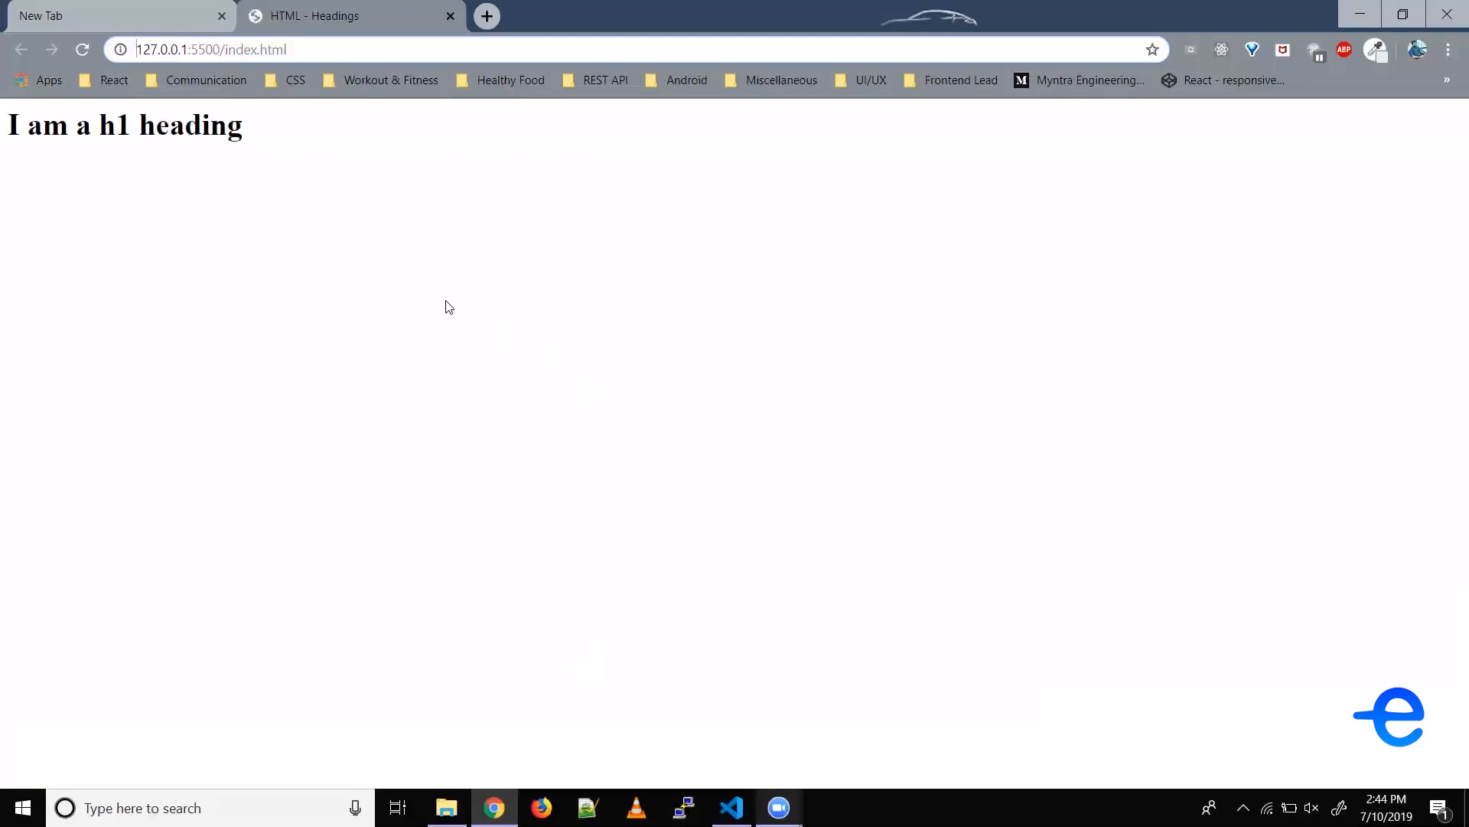
{"action": "mouse_move", "coordinate": [316, 188]}
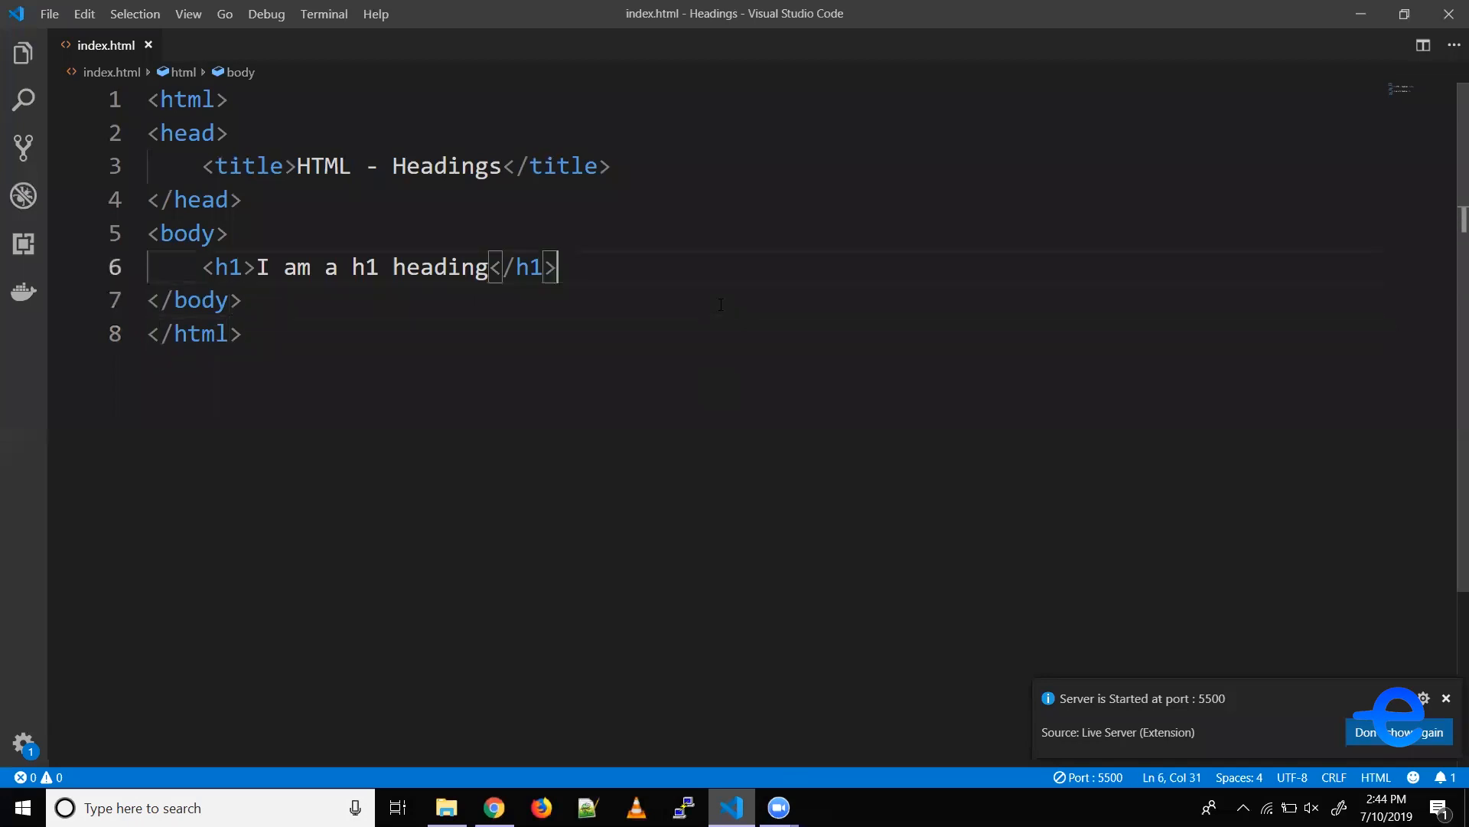
Add <h2>I am a h2 heading</h2> below the h1 and save.
{"action": "type", "text": "<h2>"}
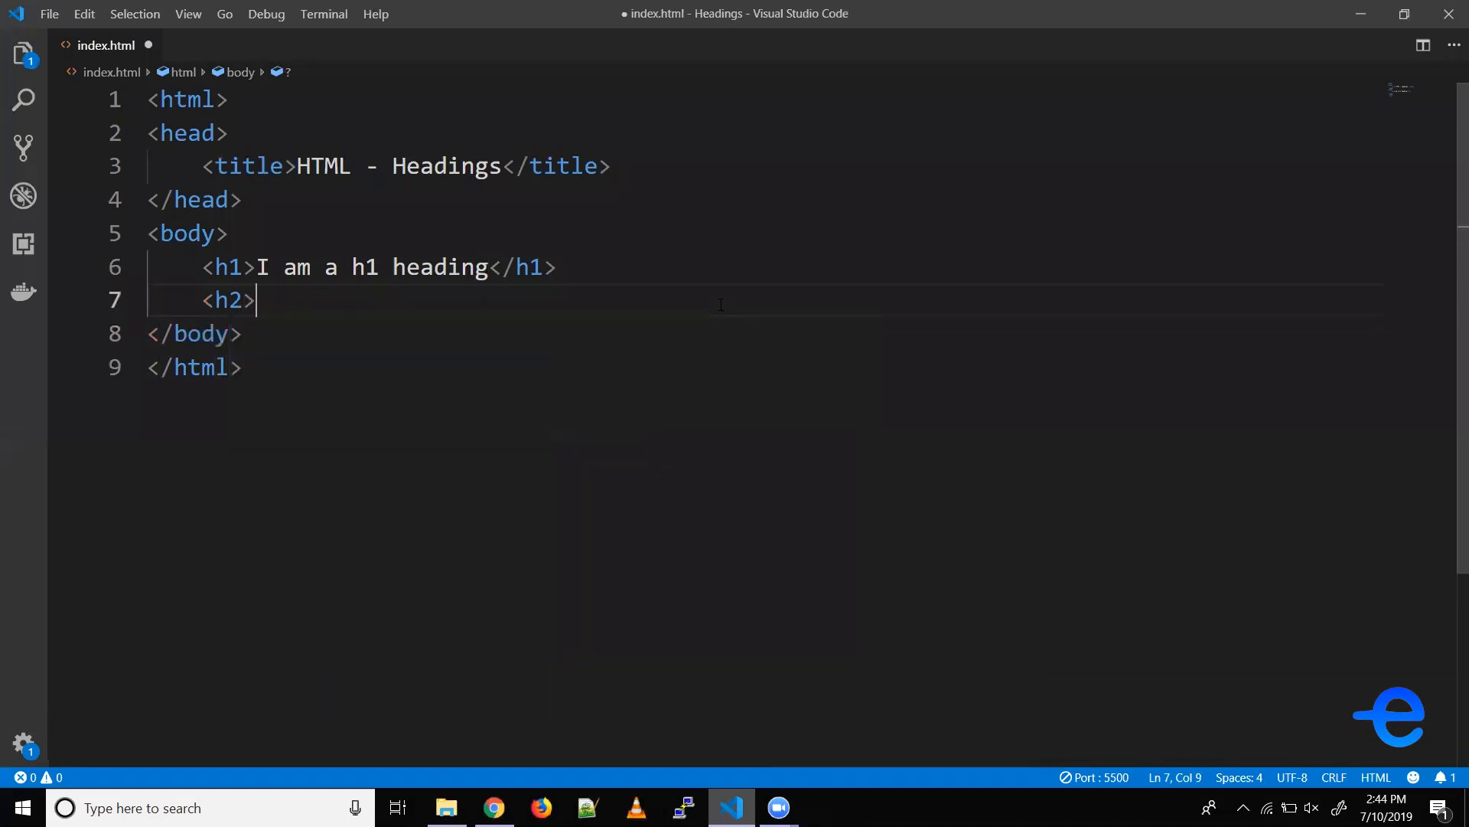
{"action": "type", "text": "I ma a"}
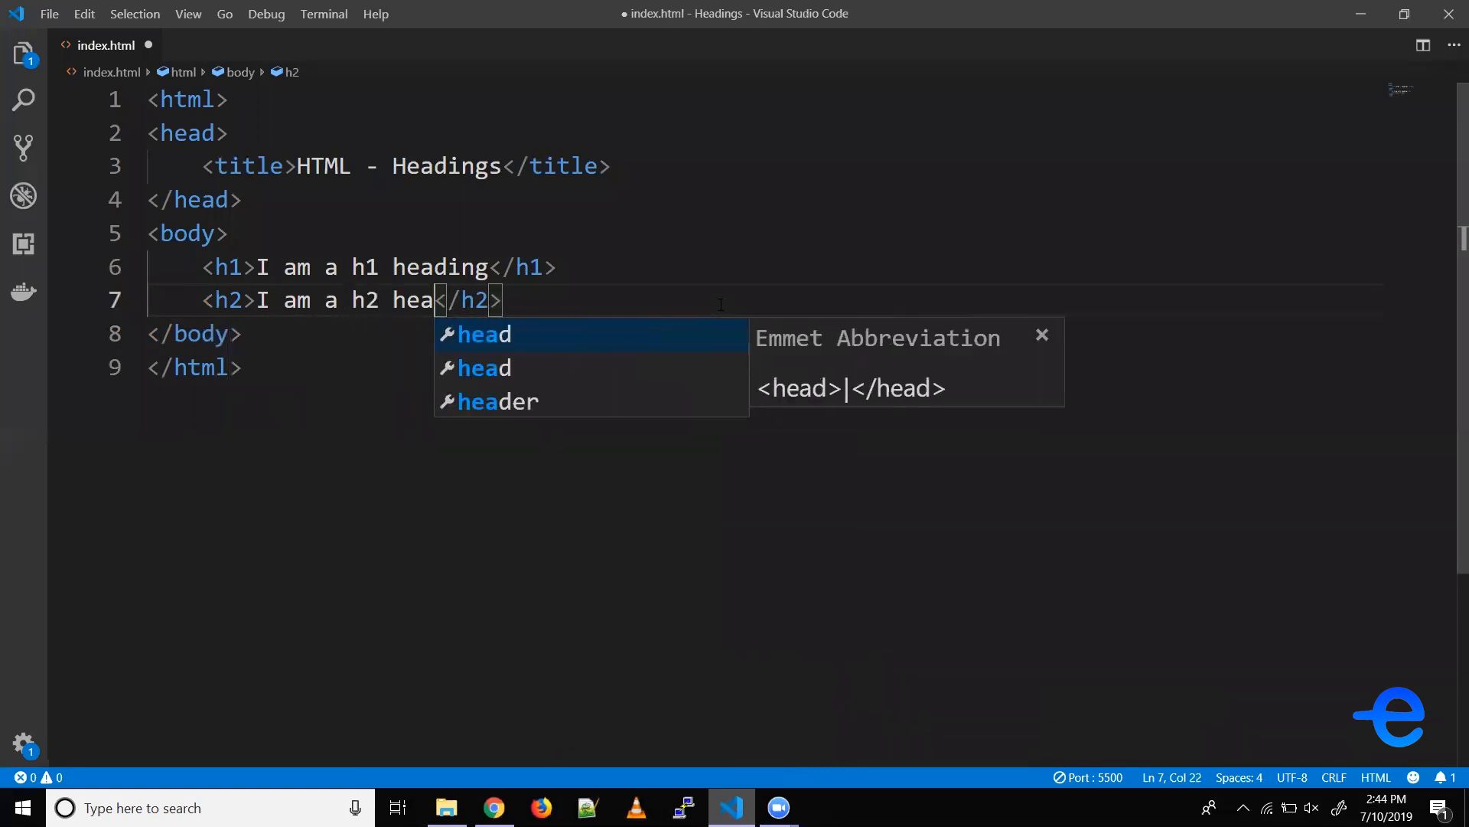
{"action": "type", "text": "ding"}
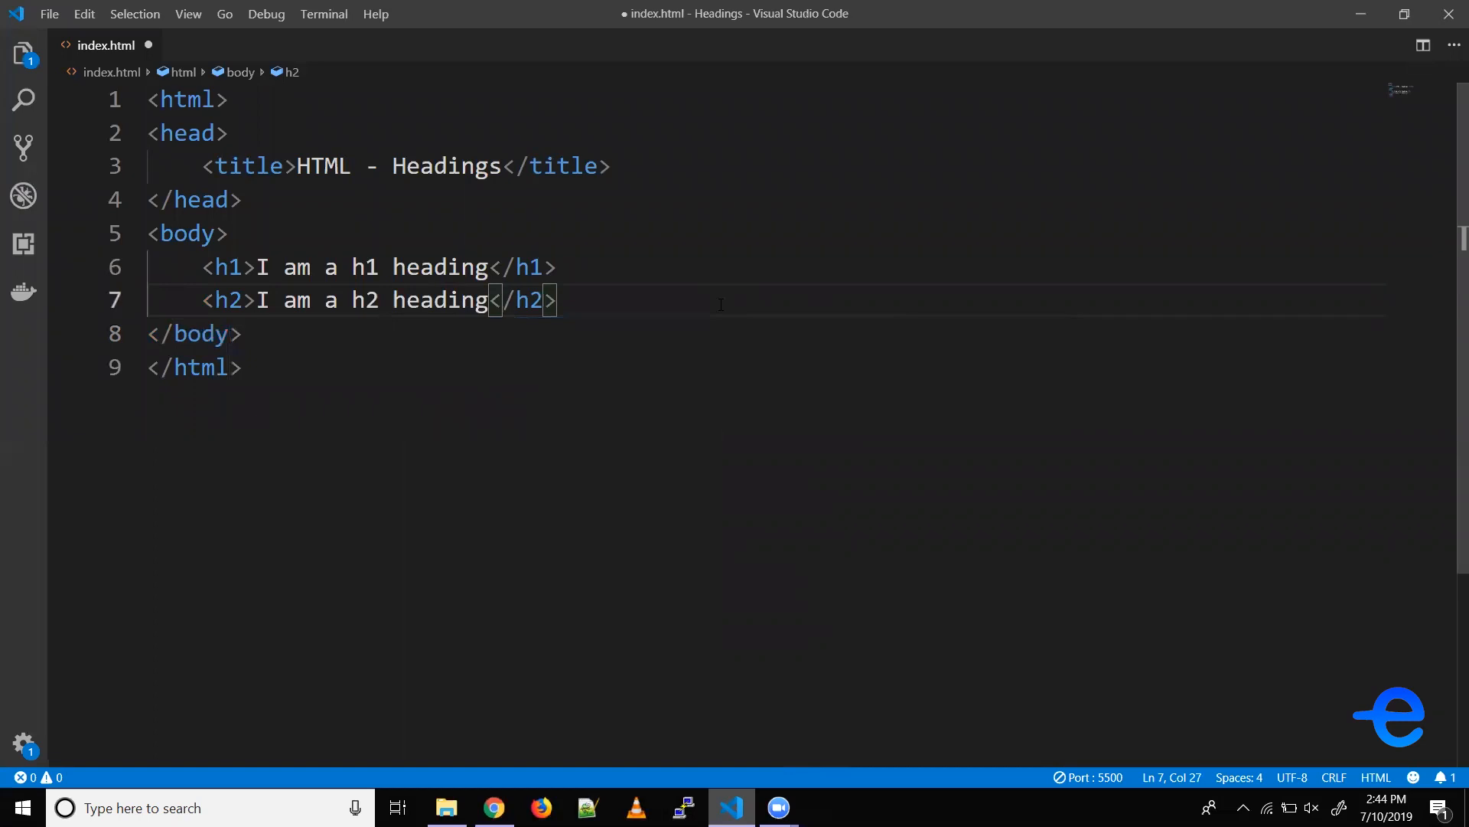
{"action": "key", "text": "ctrl+s"}
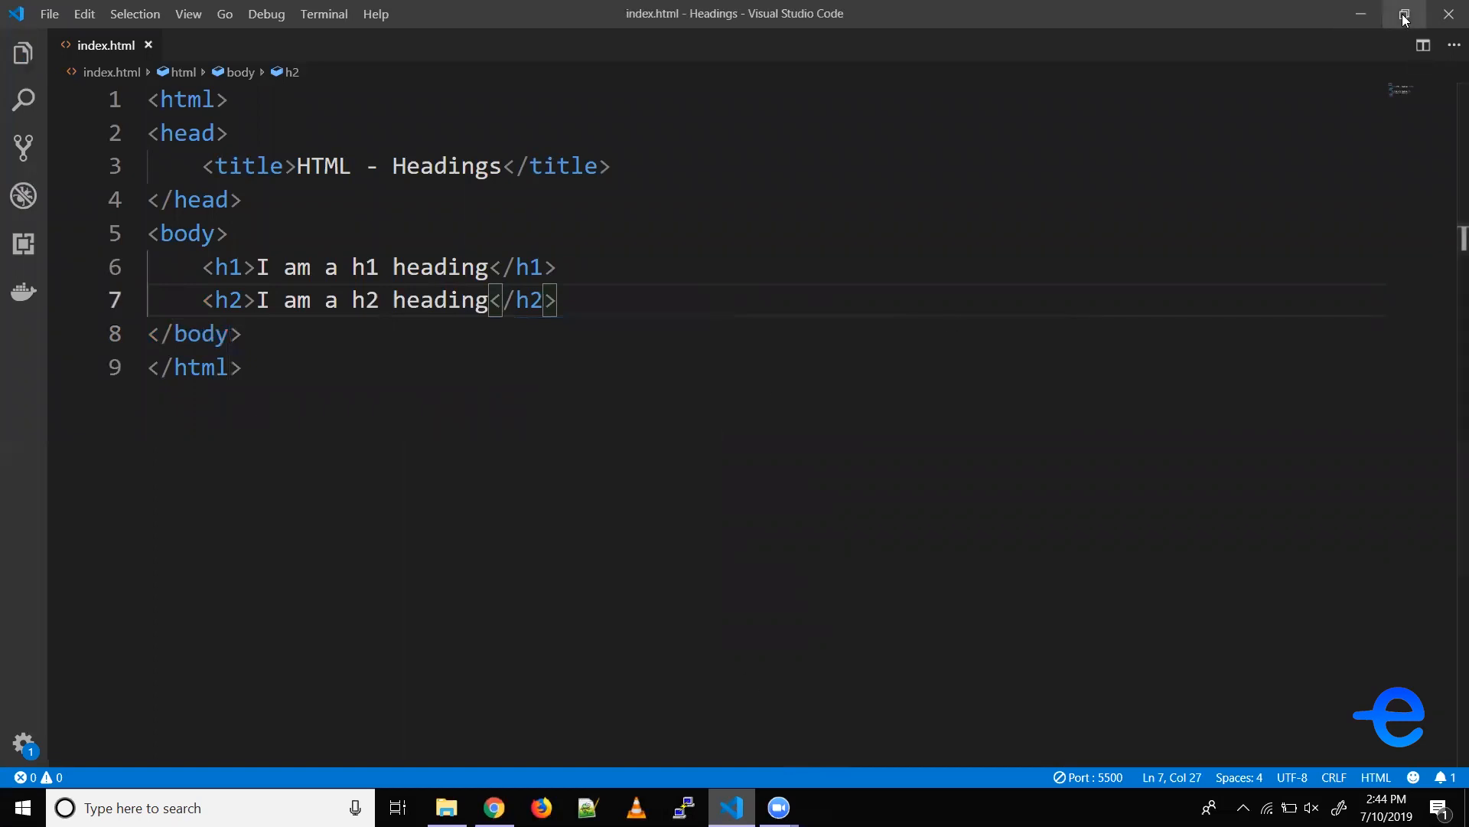
Restore down VS Code beside Chrome and place the cursor in the editor.
{"action": "left_click", "coordinate": [1403, 19]}
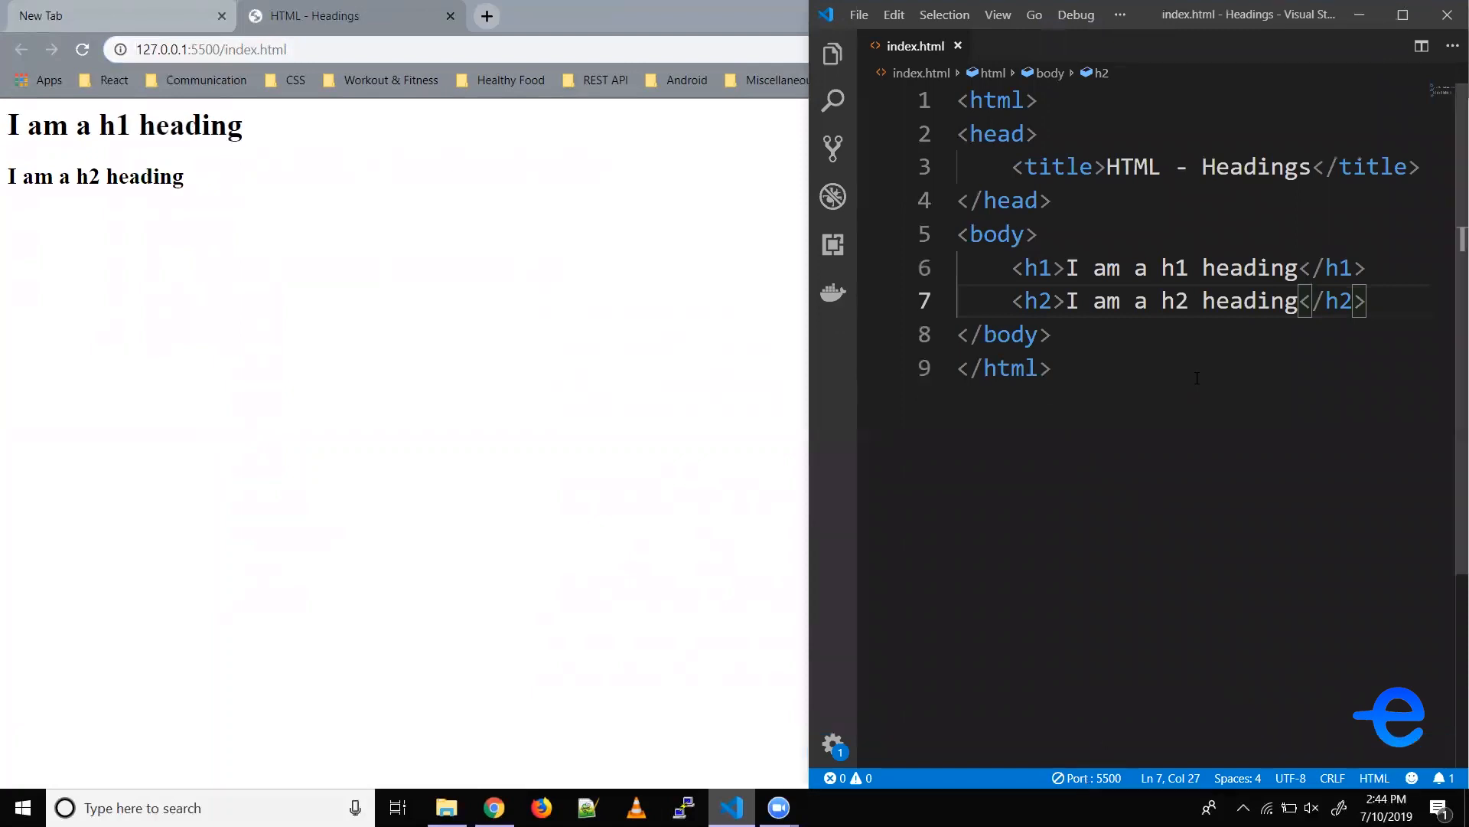
{"action": "left_click", "coordinate": [1394, 300]}
{"action": "type", "text": "<h3></h3>"}
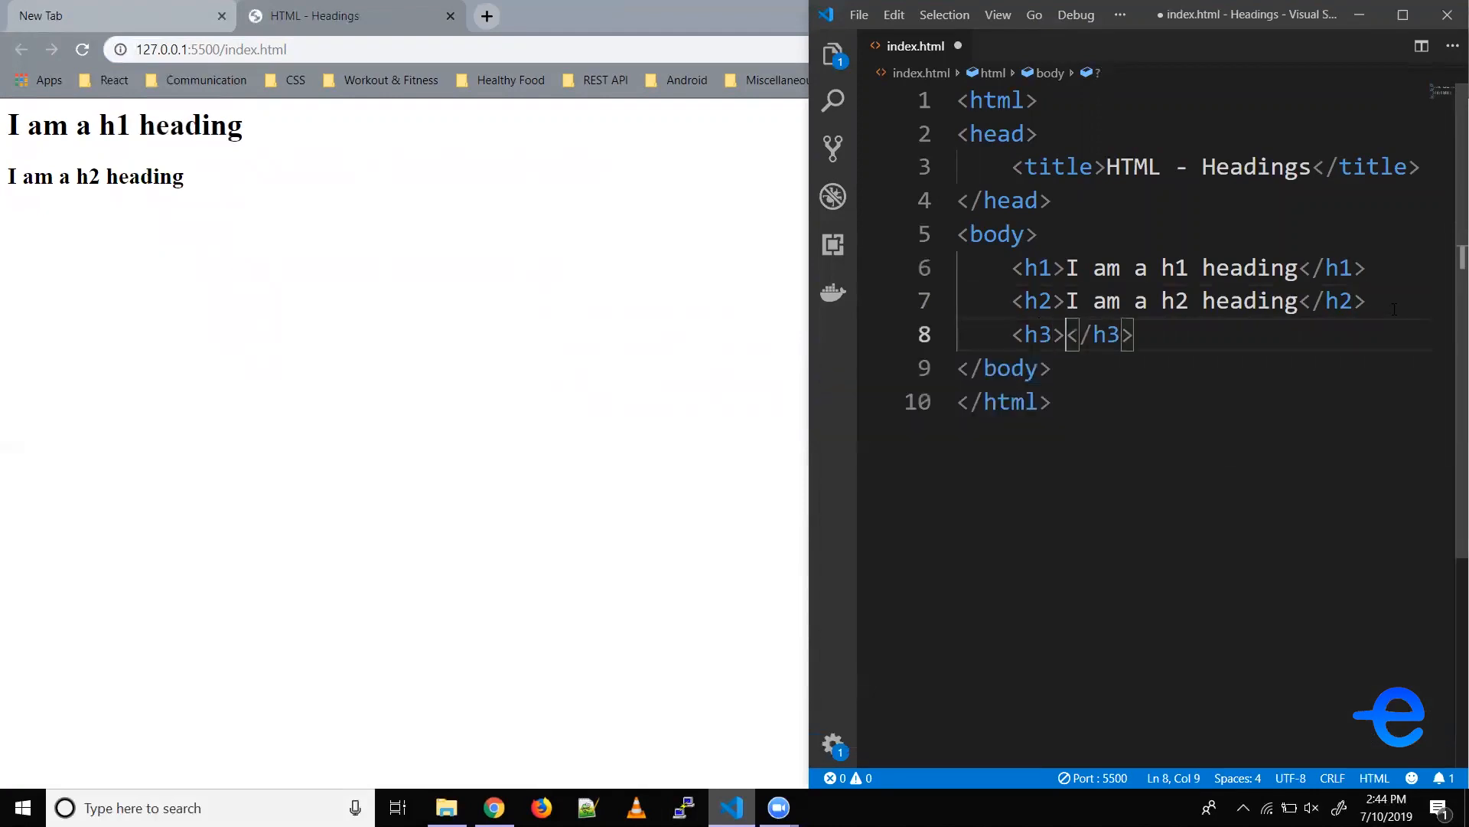
Fill the h3 with 'I am a h3 heading' and start a new line.
{"action": "type", "text": "I am a"}
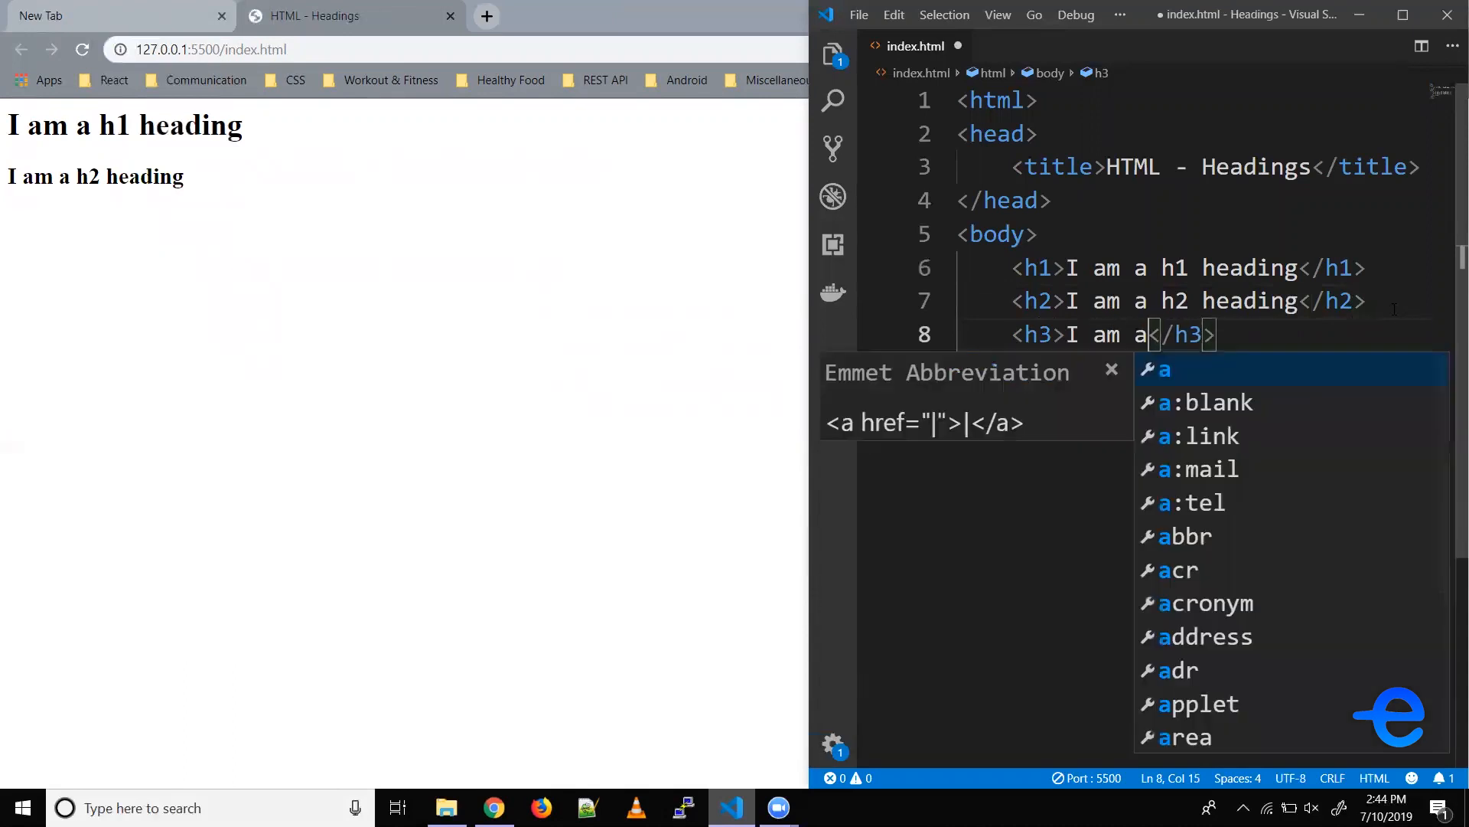
{"action": "type", "text": "h3 hea"}
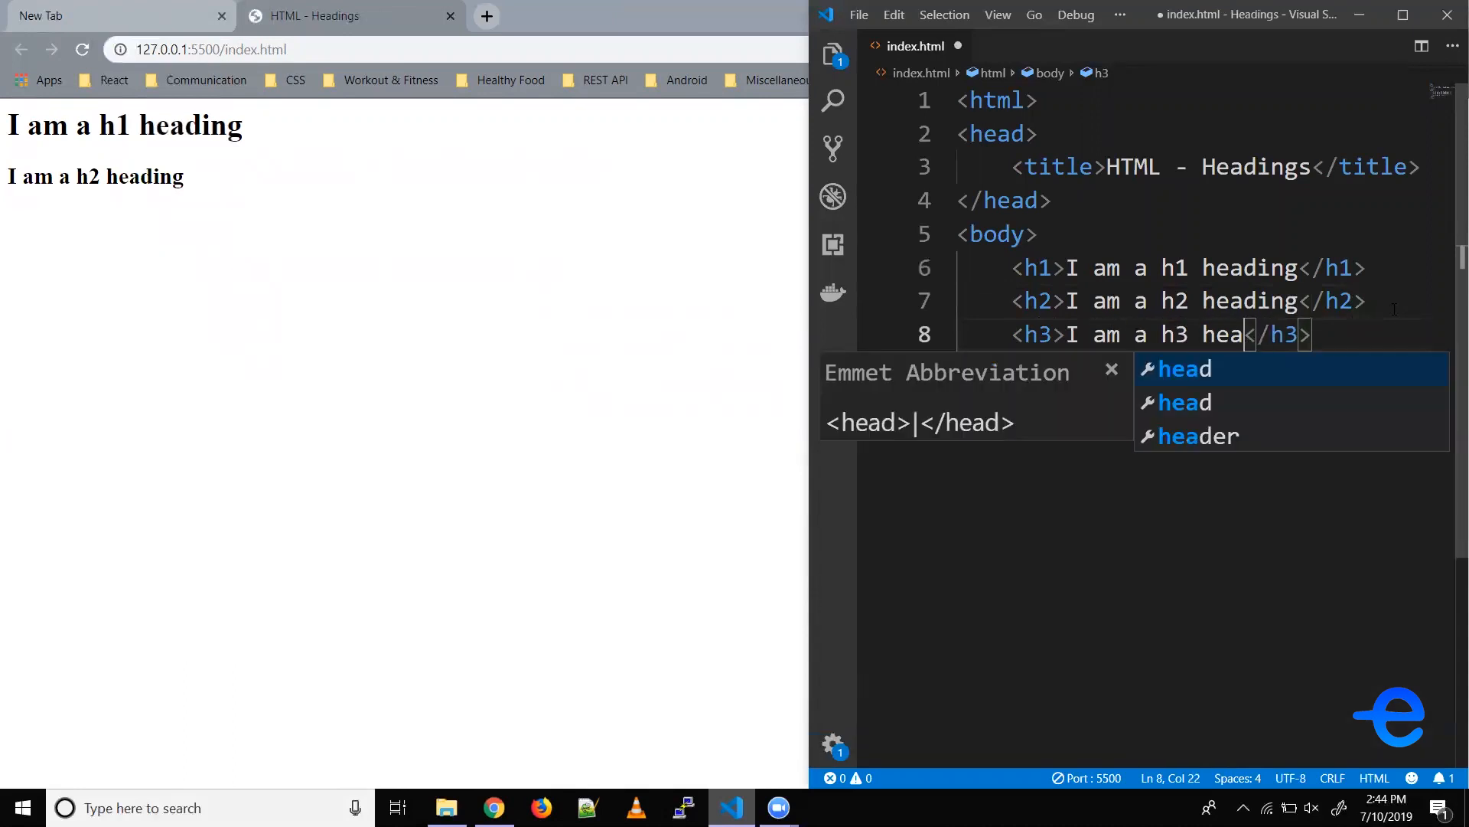
{"action": "type", "text": "ding"}
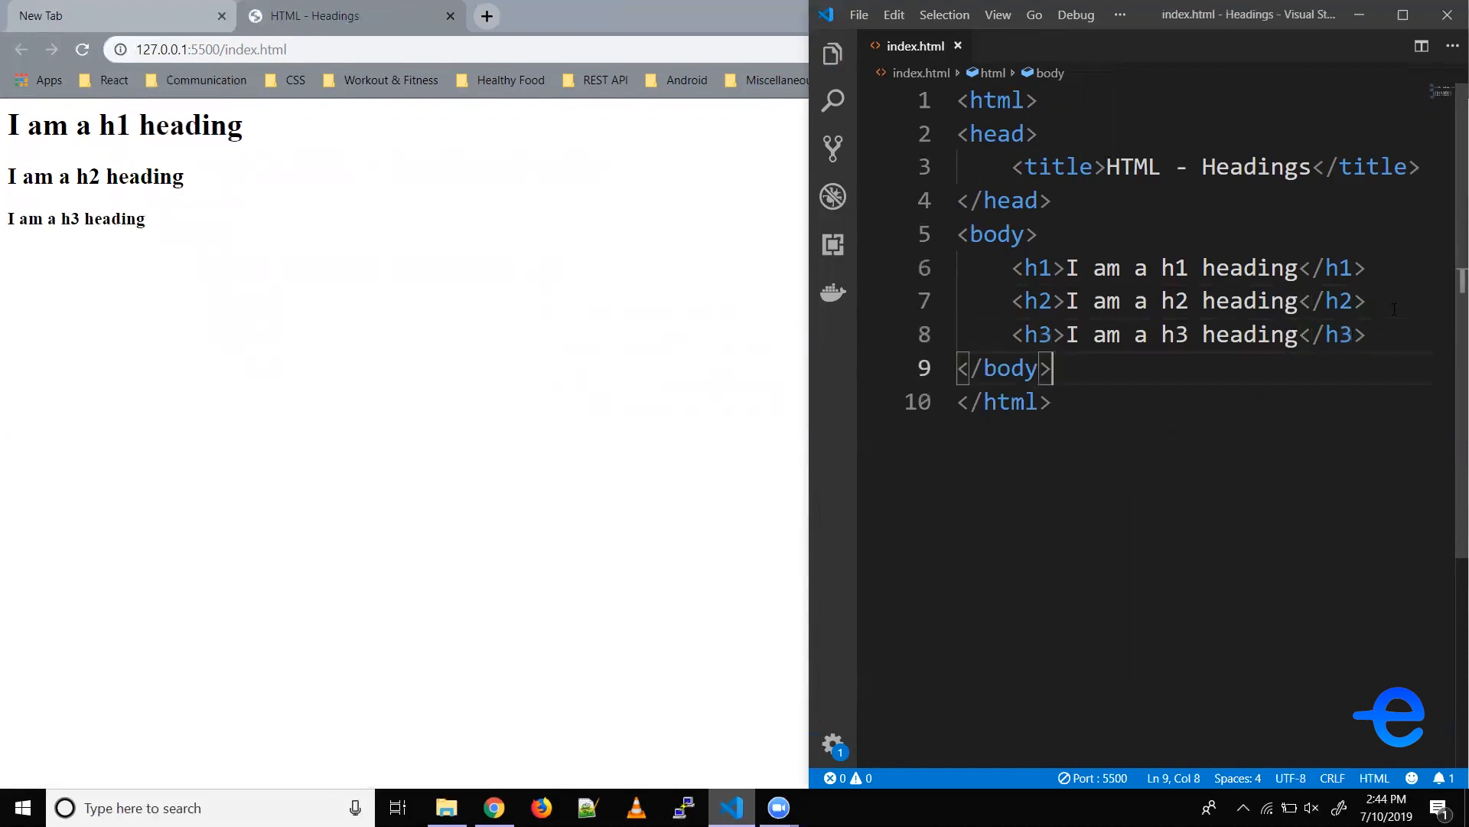
{"action": "key", "text": "Enter"}
{"action": "type", "text": "<h4></h4>"}
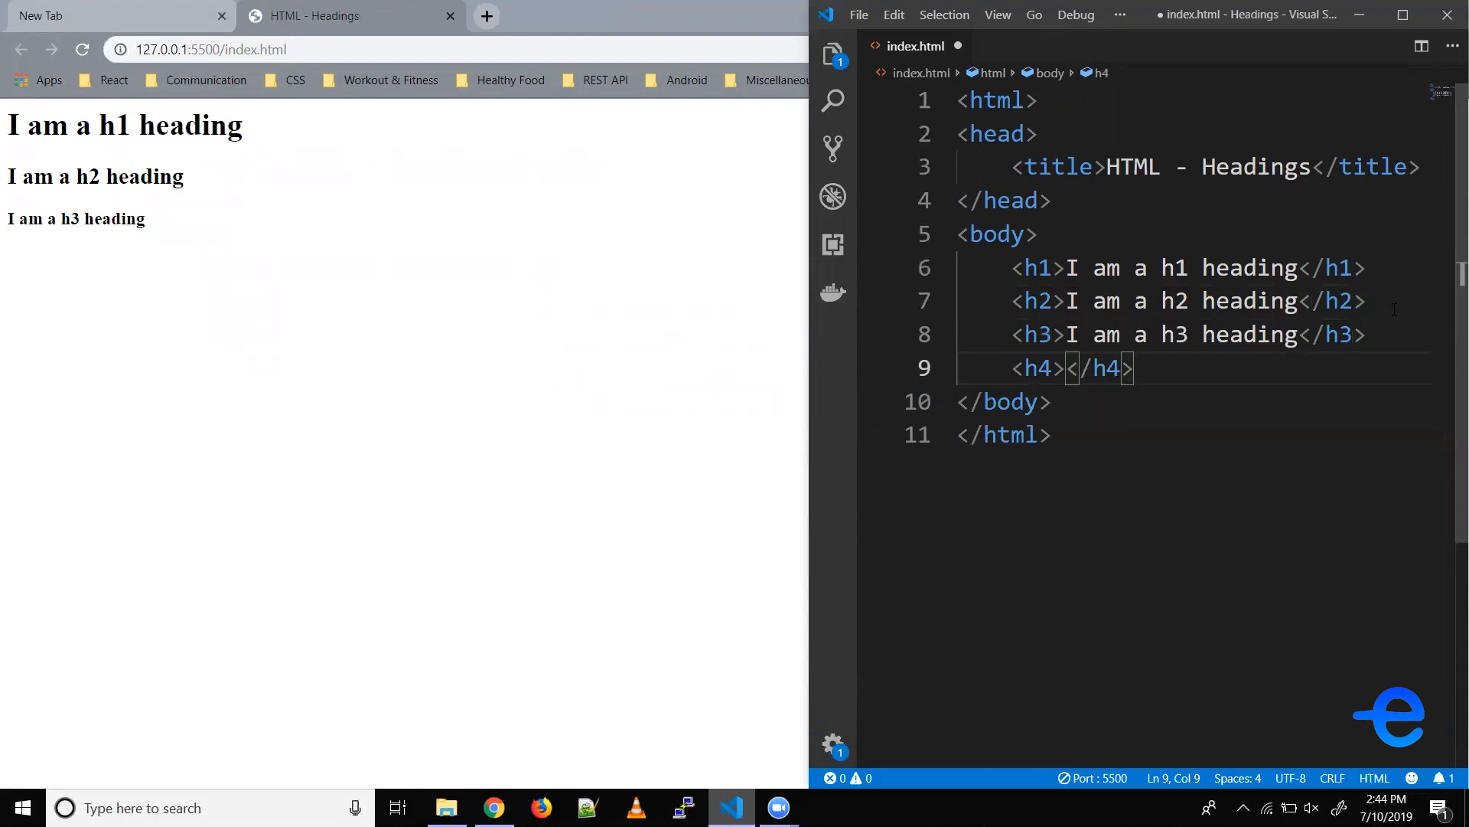
Write the h4, h5 and h6 headings, correcting the h6 text to say h6.
{"action": "type", "text": "I am a h4 heading"}
{"action": "type", "text": "<"}
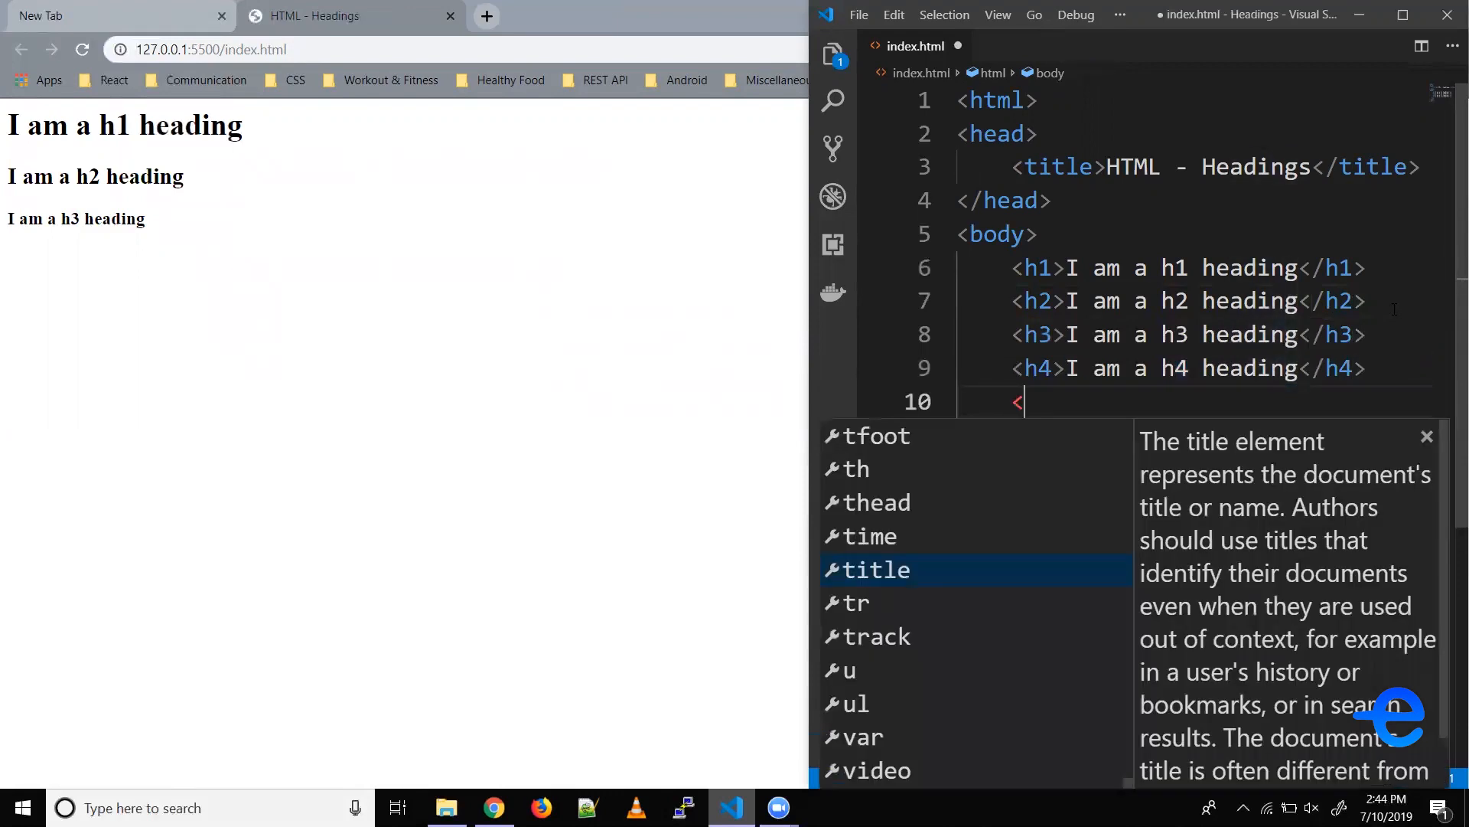
{"action": "type", "text": "h5>I am a h4 heading</h5>"}
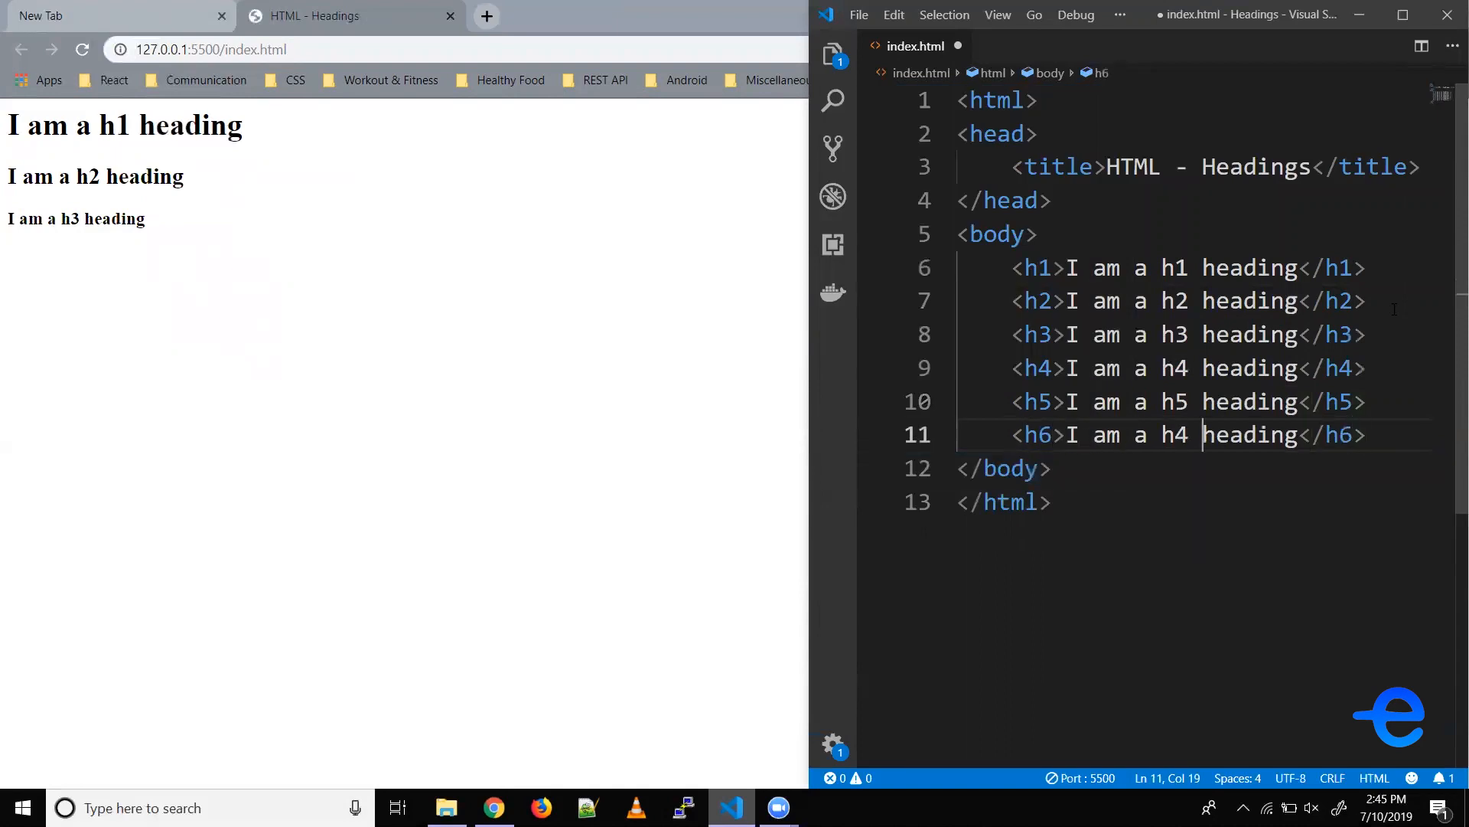
{"action": "type", "text": "h6"}
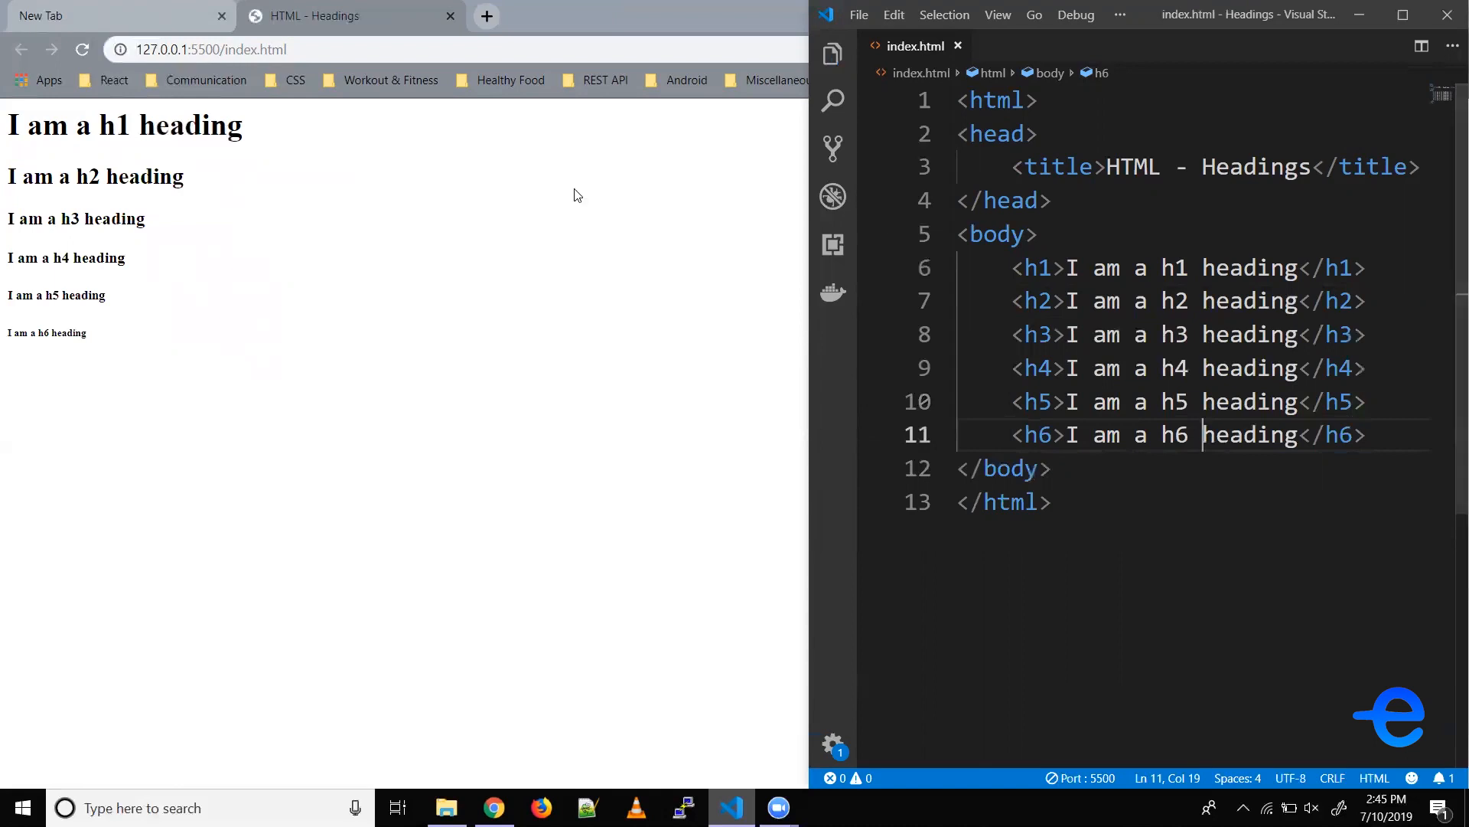
{"action": "mouse_move", "coordinate": [174, 217]}
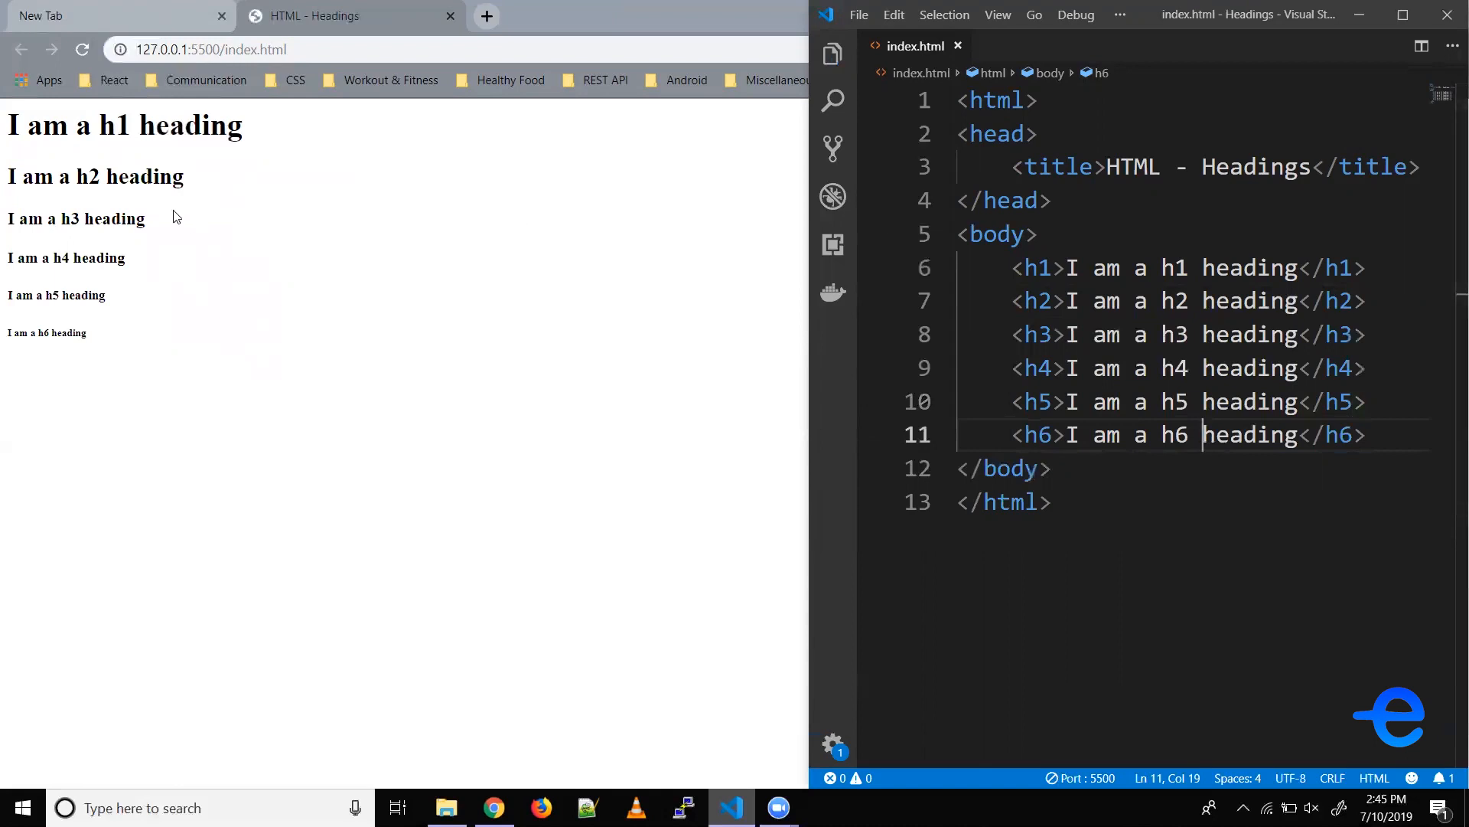